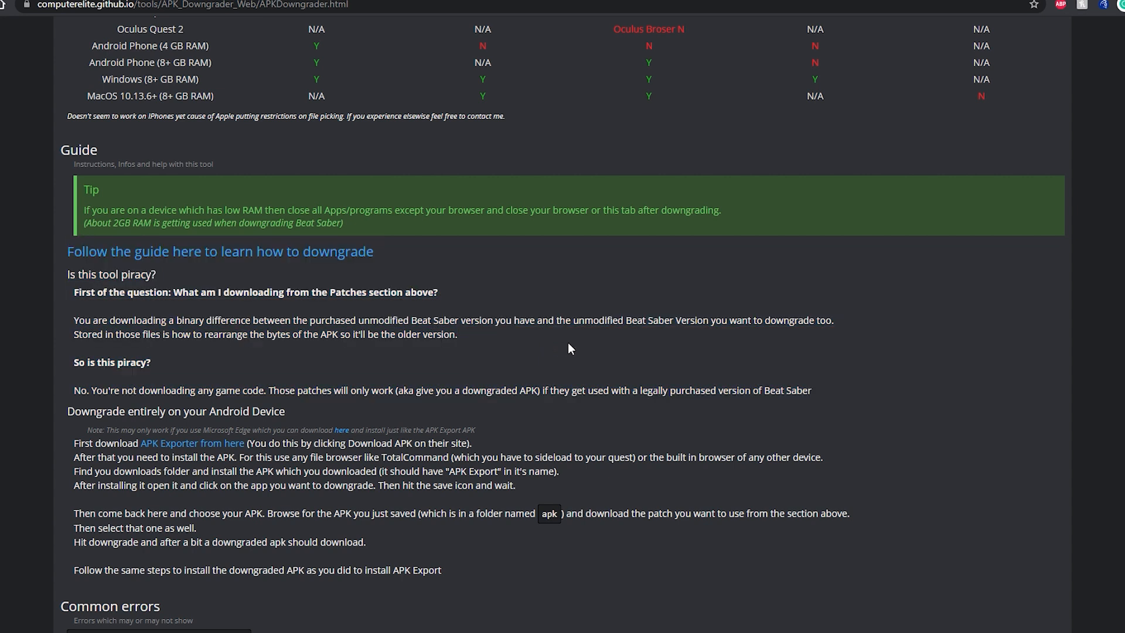
mouse_move(608, 350)
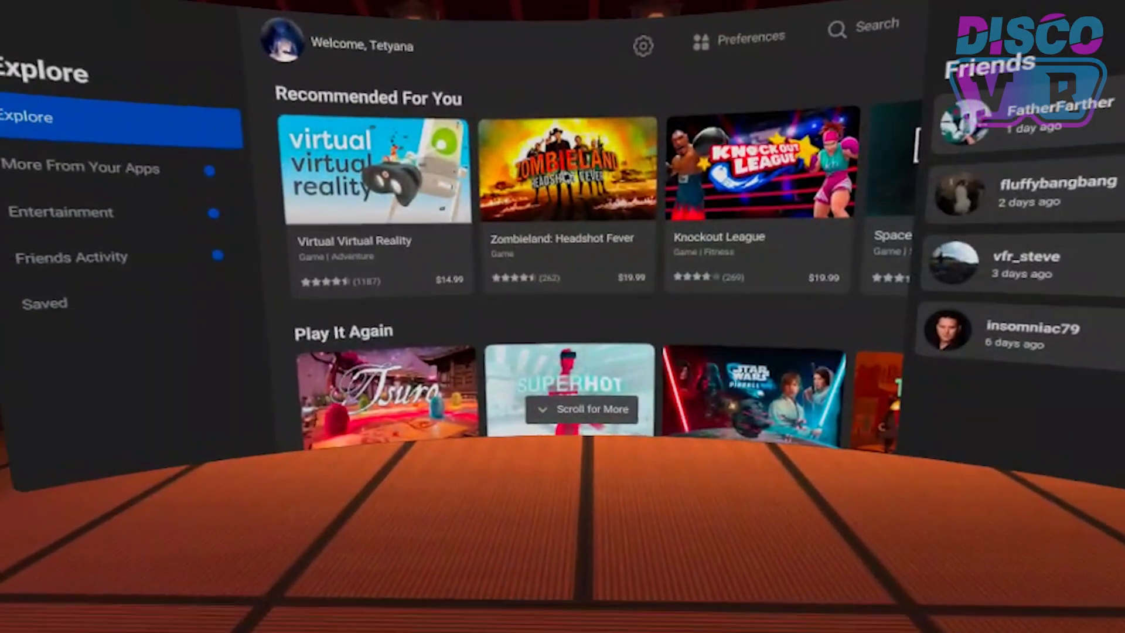
Step: Finish the APK Downgrader Web guide and switch over to the SideQuest desktop app
left_click(563, 429)
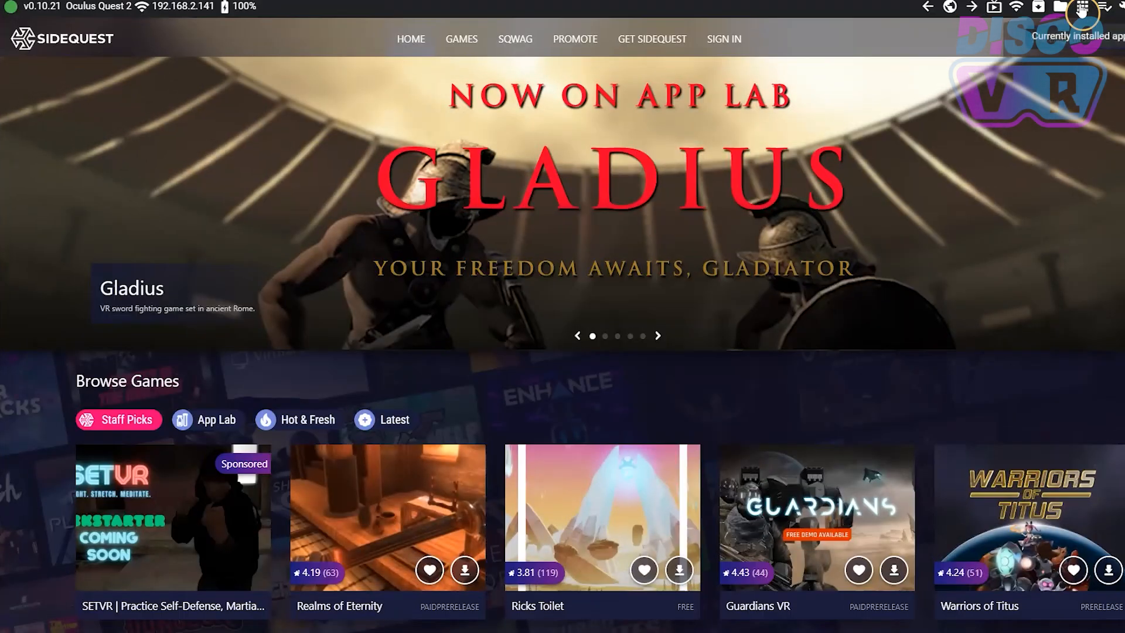
Step: From the headset's installed apps, back up Beat Saber's game data and then its APK file
left_click(1082, 6)
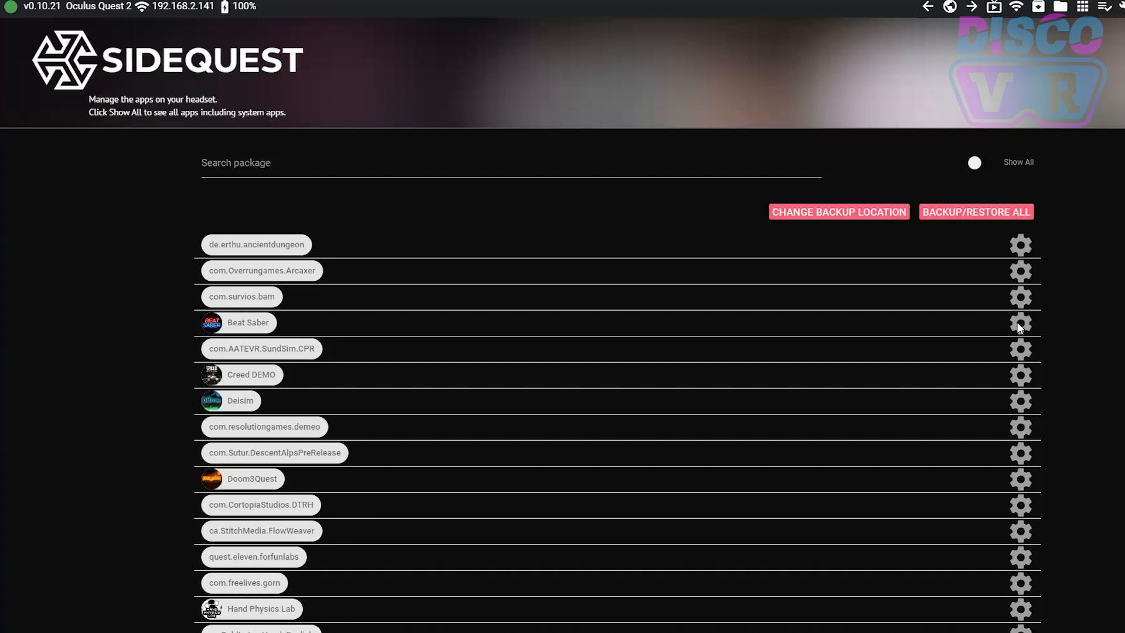
left_click(1019, 324)
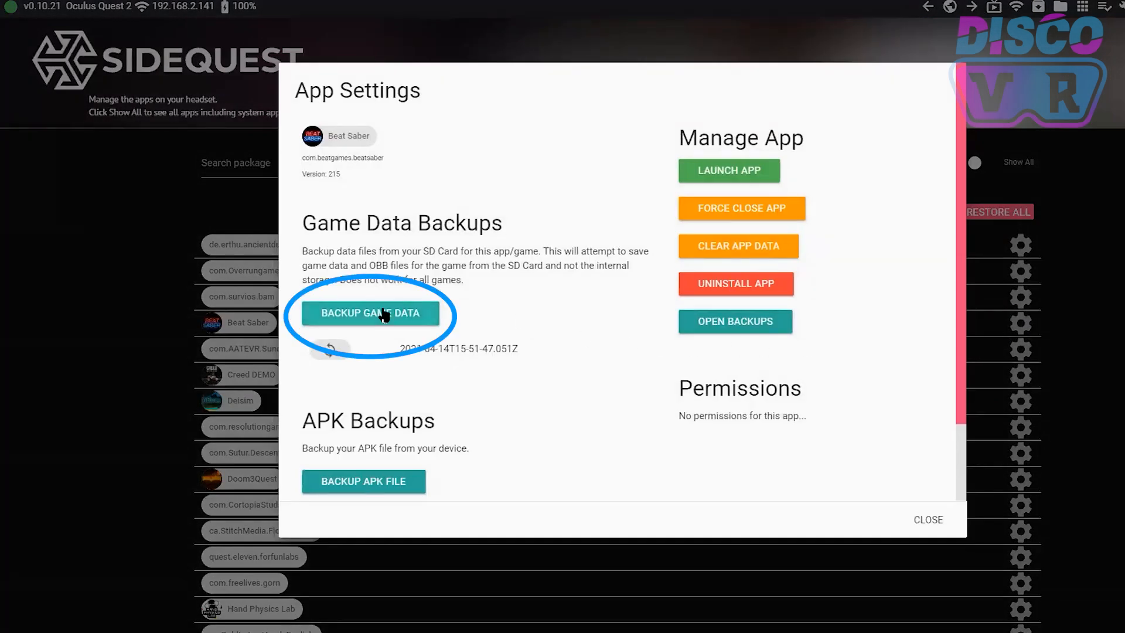
left_click(928, 519)
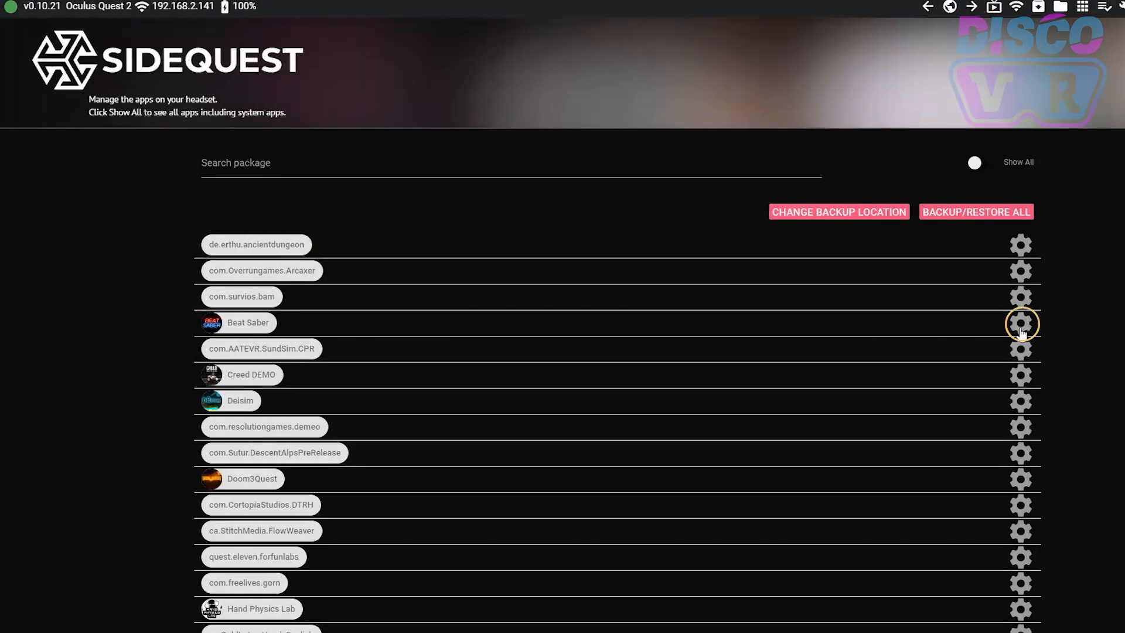
left_click(1021, 323)
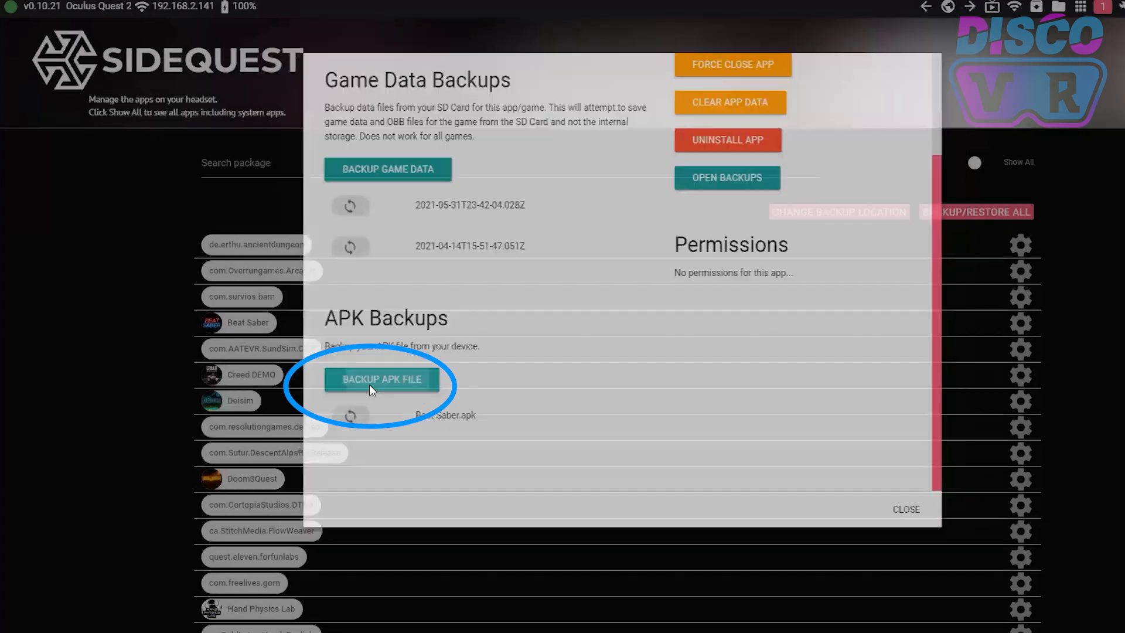
left_click(382, 380)
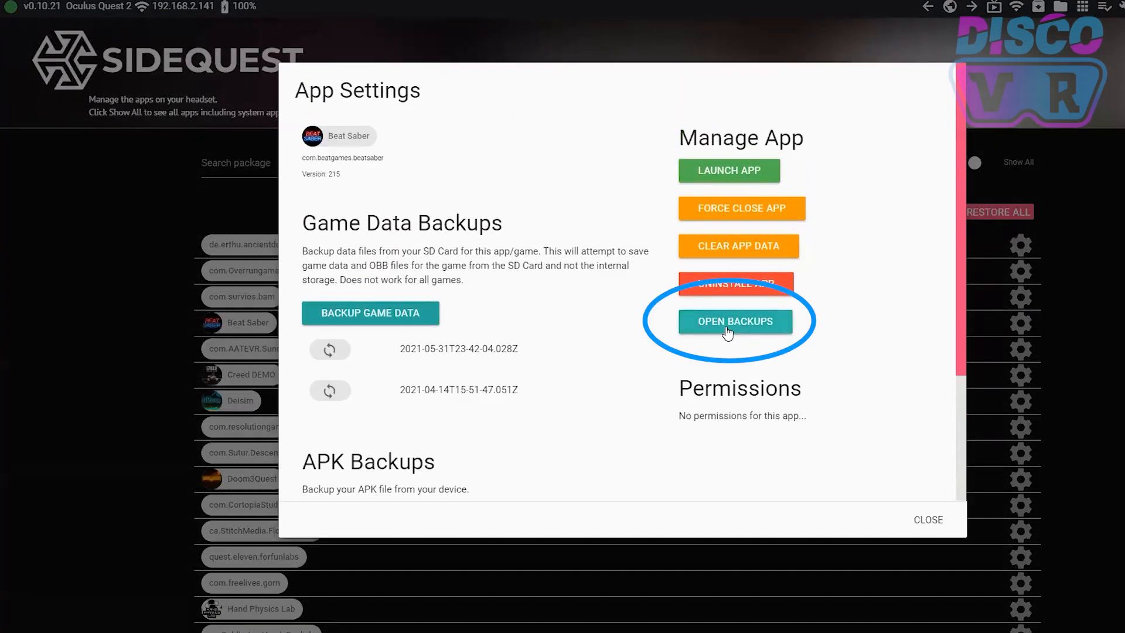
Step: Open Beat Saber's backups folder and its apks subfolder holding the new version 215 APK
left_click(736, 321)
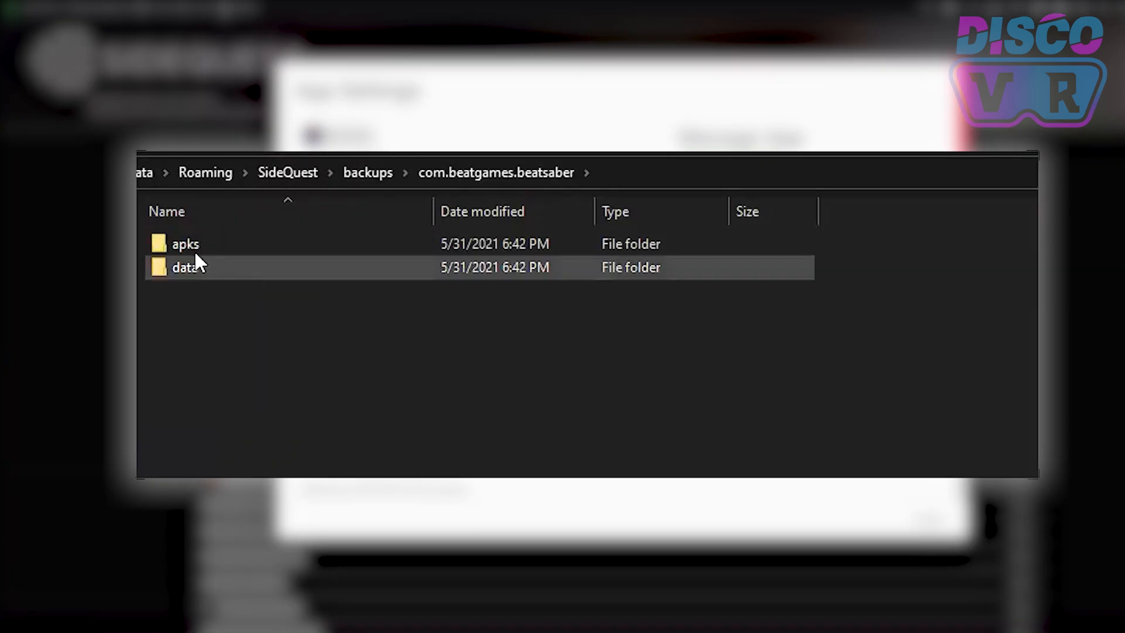
double_click(185, 244)
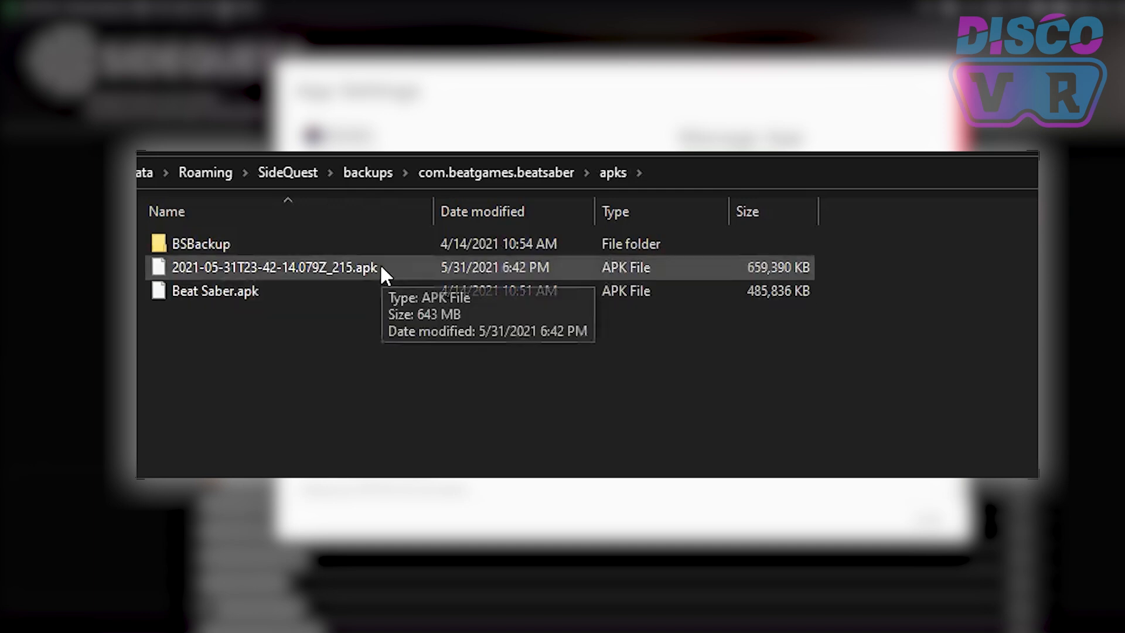
mouse_move(419, 276)
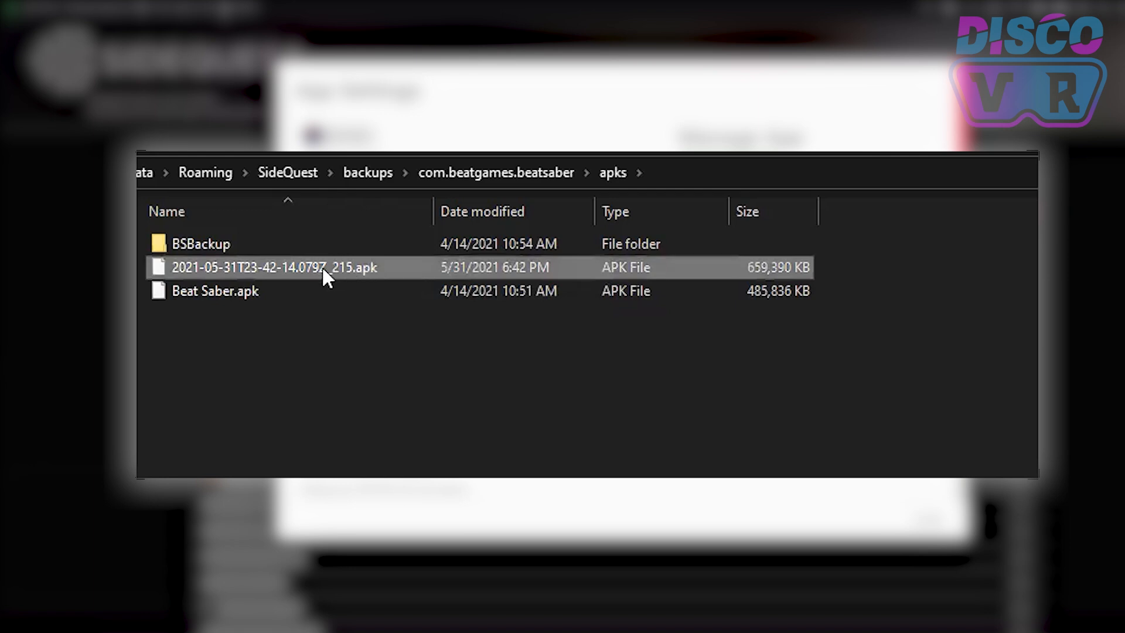
mouse_move(256, 284)
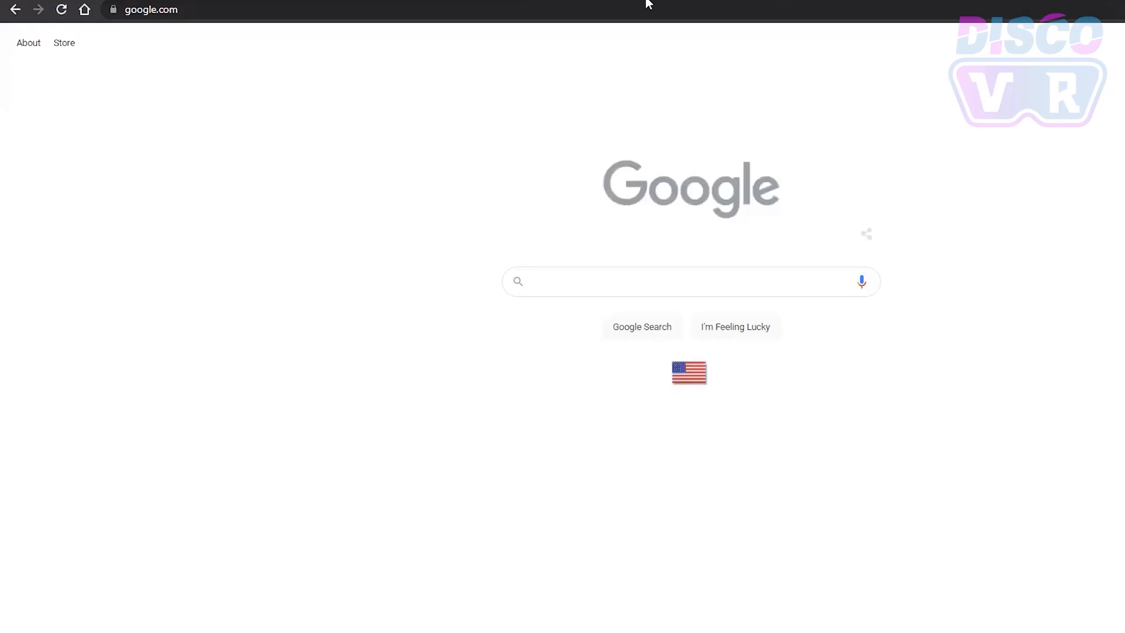
left_click(152, 9)
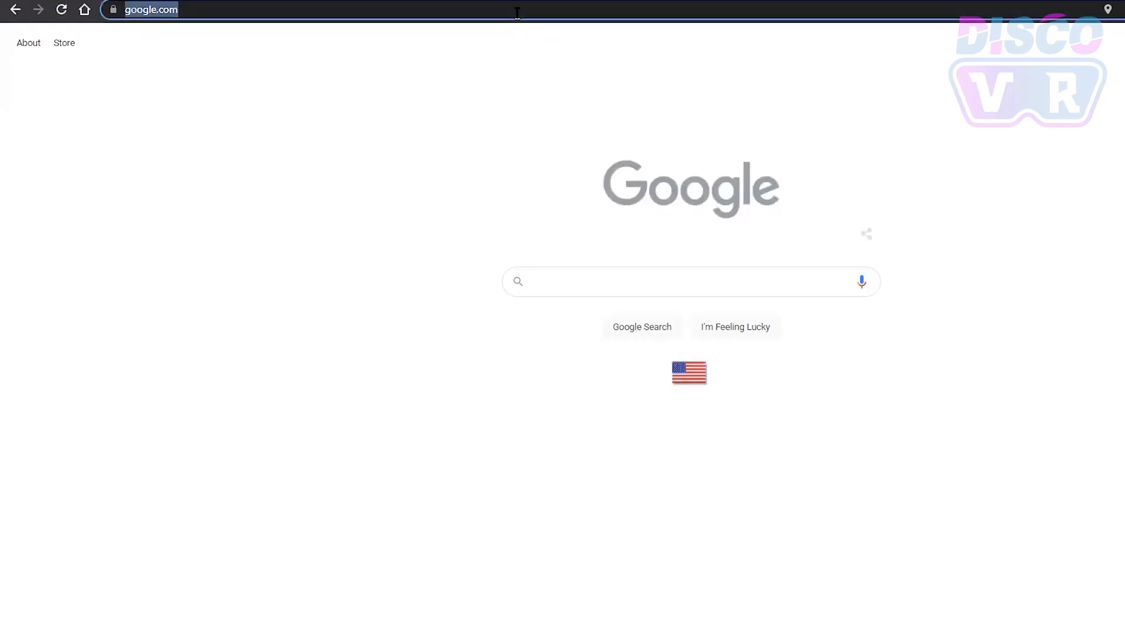
type("https://bslegacy.com/qbsd")
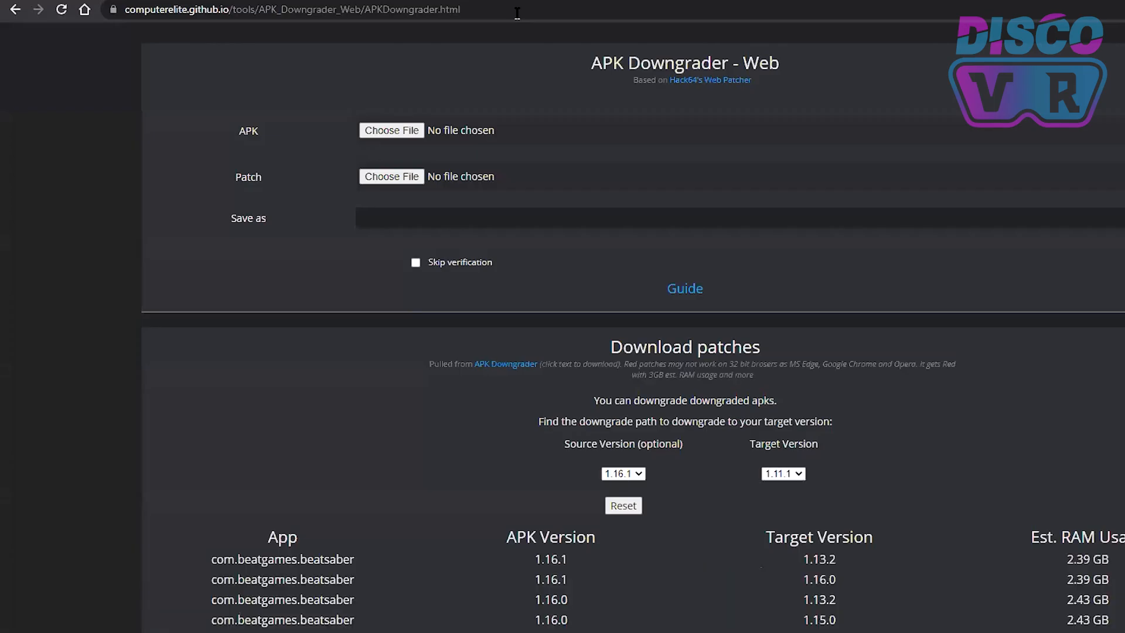
mouse_move(847, 94)
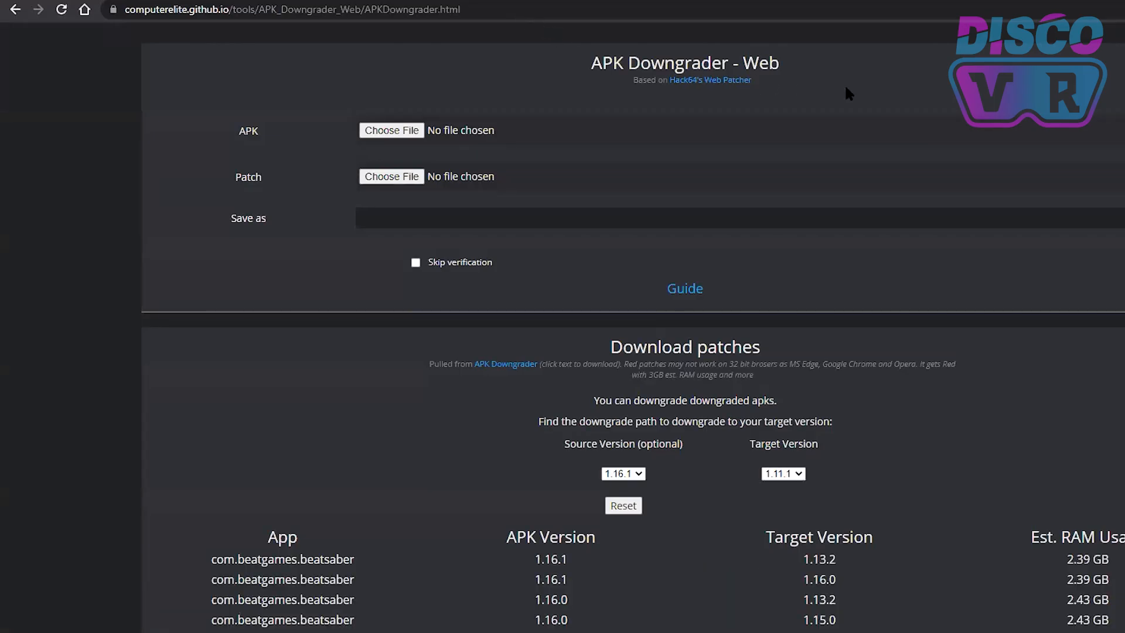
scroll("down", 3)
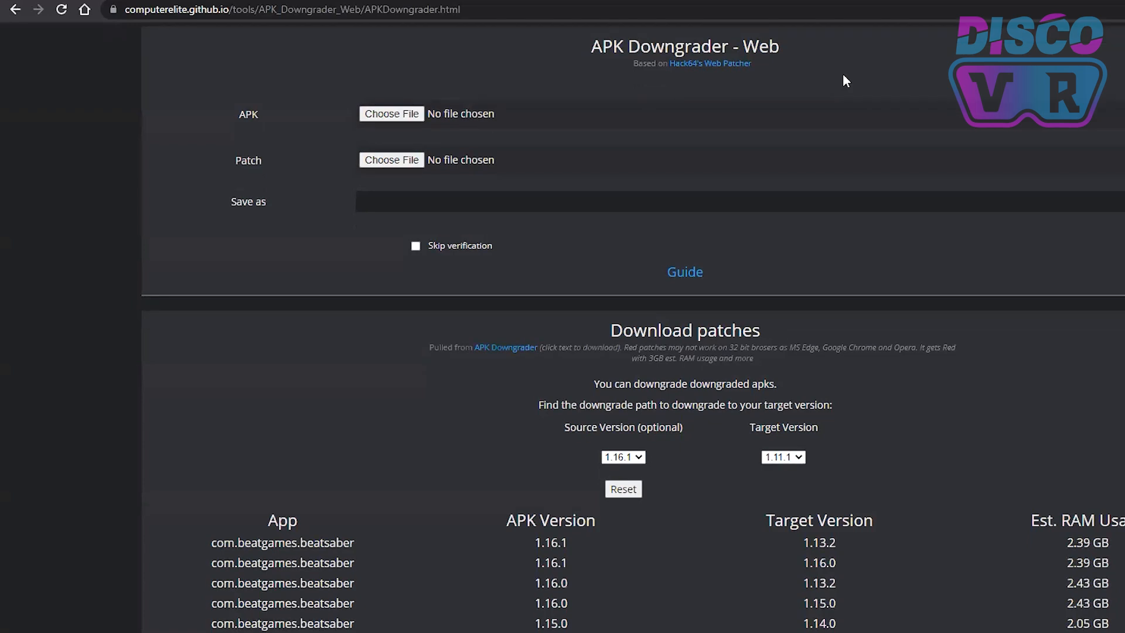
scroll("down", 3)
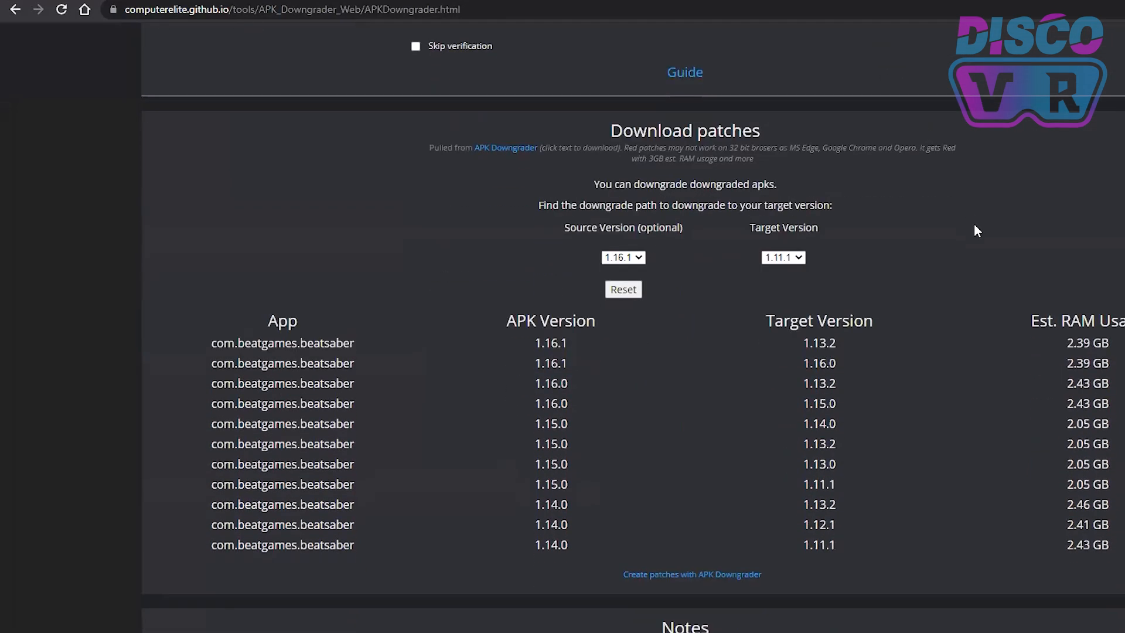
scroll("down", 3)
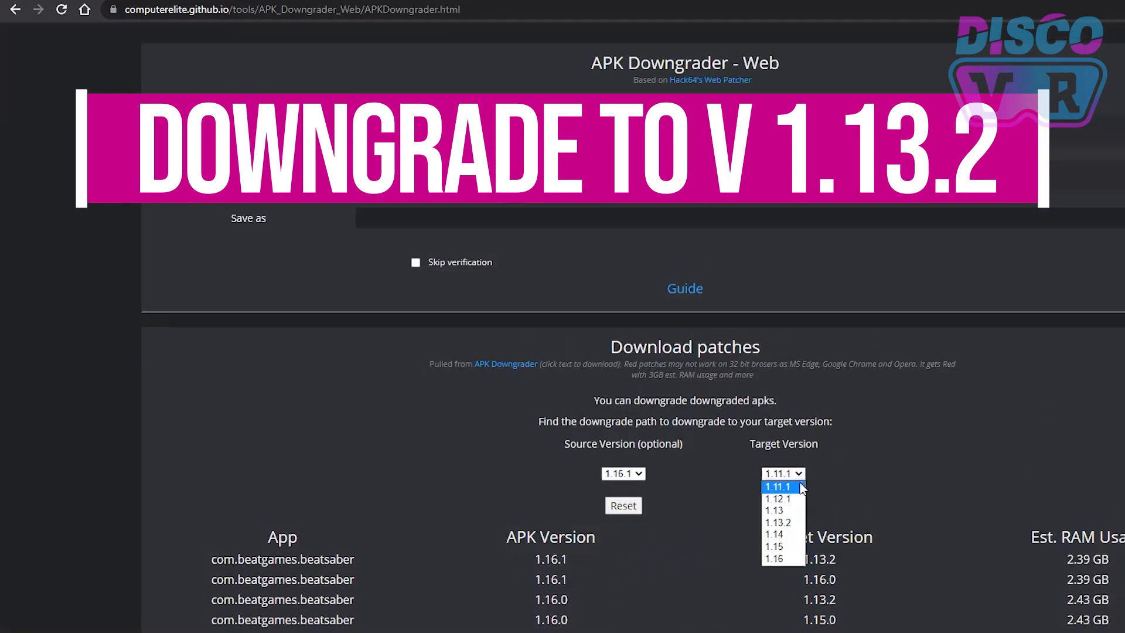
Step: Set the target version to 1.13.2 and download the 1.16.1-to-1.13.2 patch on MEGA
left_click(778, 523)
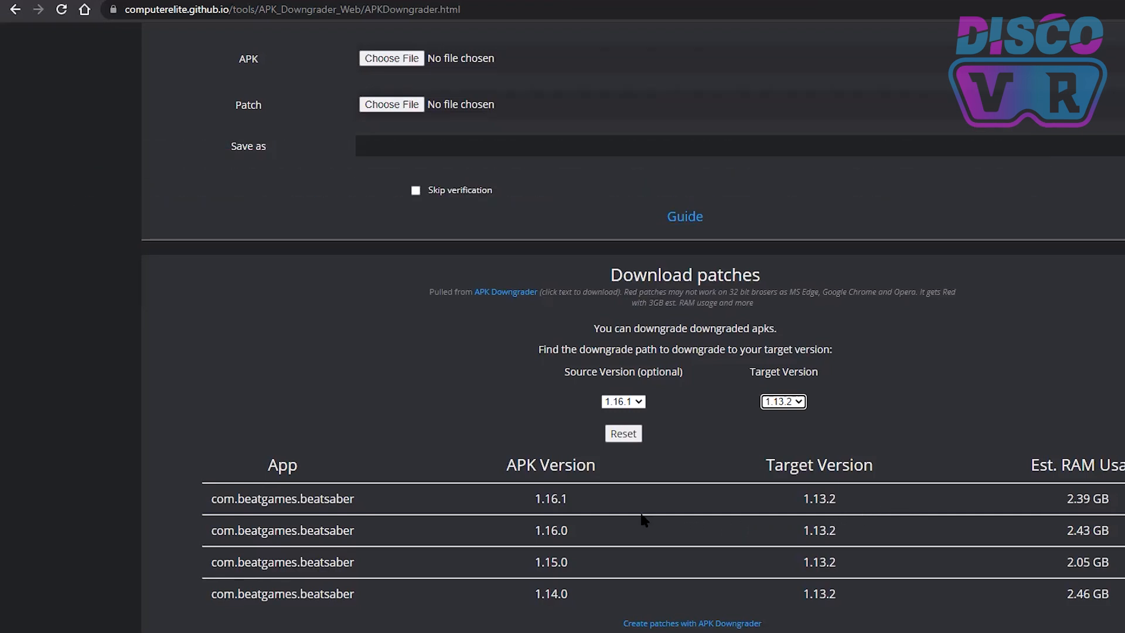
mouse_move(539, 515)
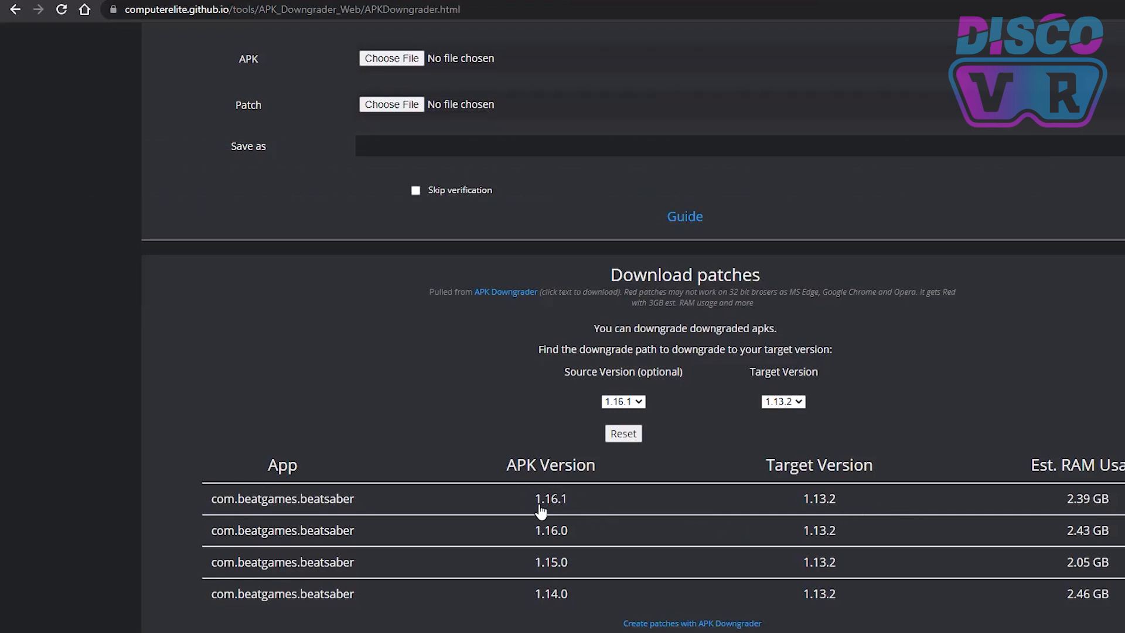
mouse_move(792, 515)
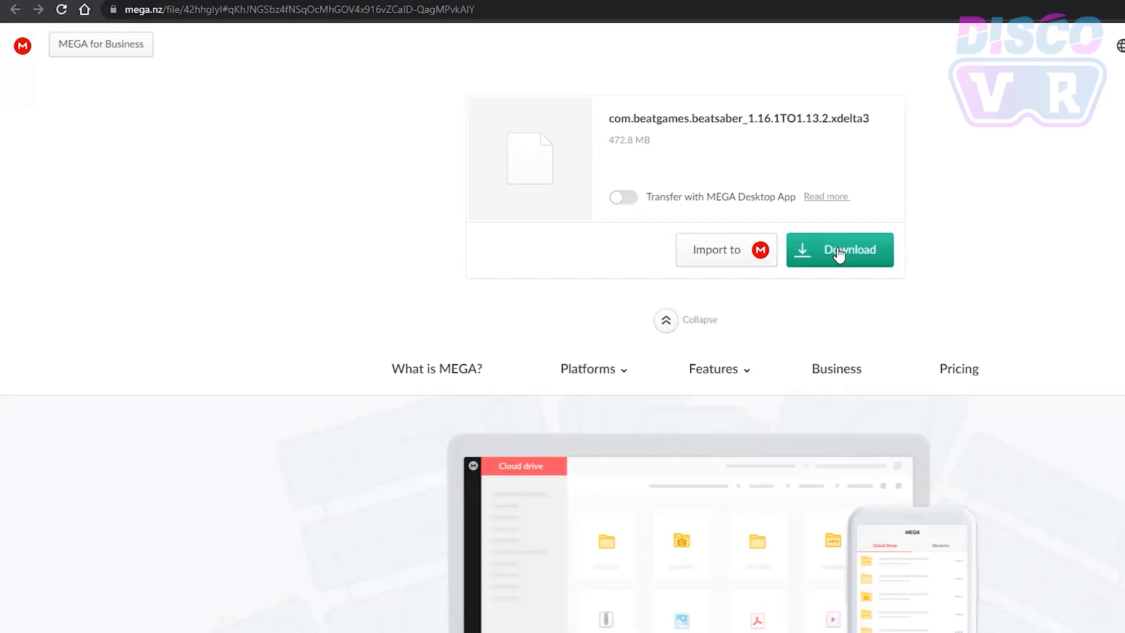
left_click(839, 250)
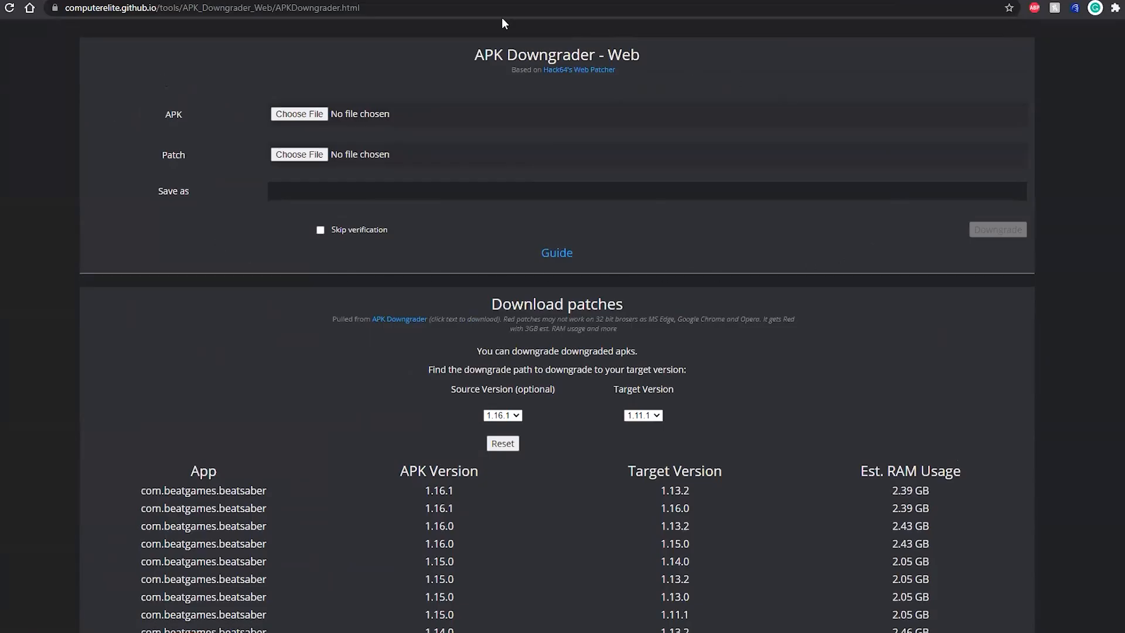
Step: Load the backed-up version 215 Beat Saber APK from SideQuest's apks folder as the source APK
double_click(172, 114)
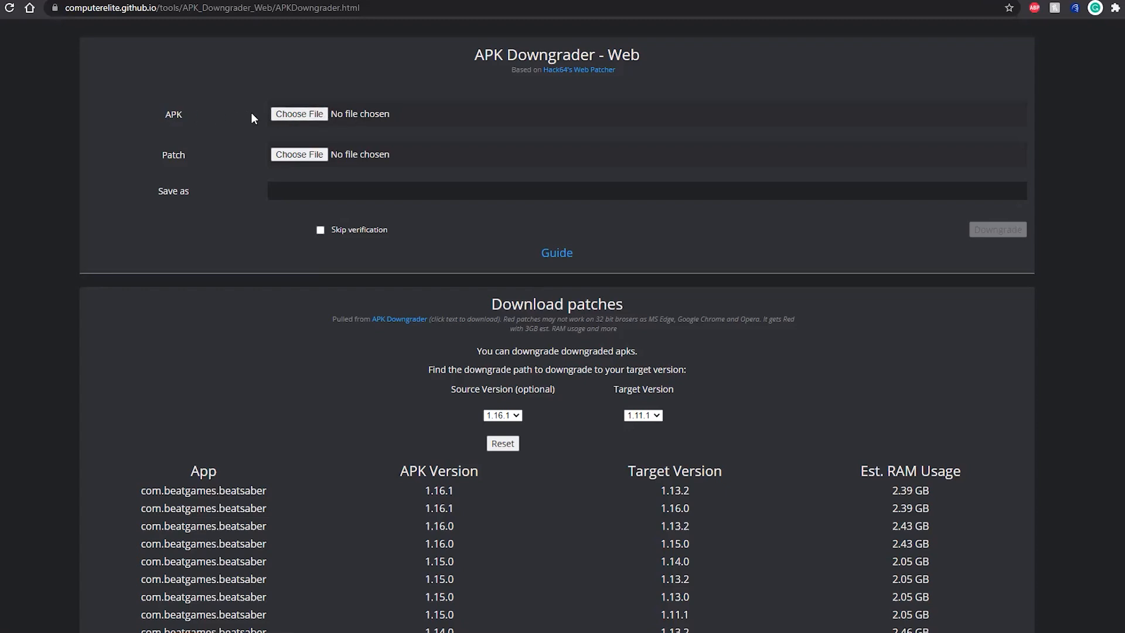
left_click(298, 114)
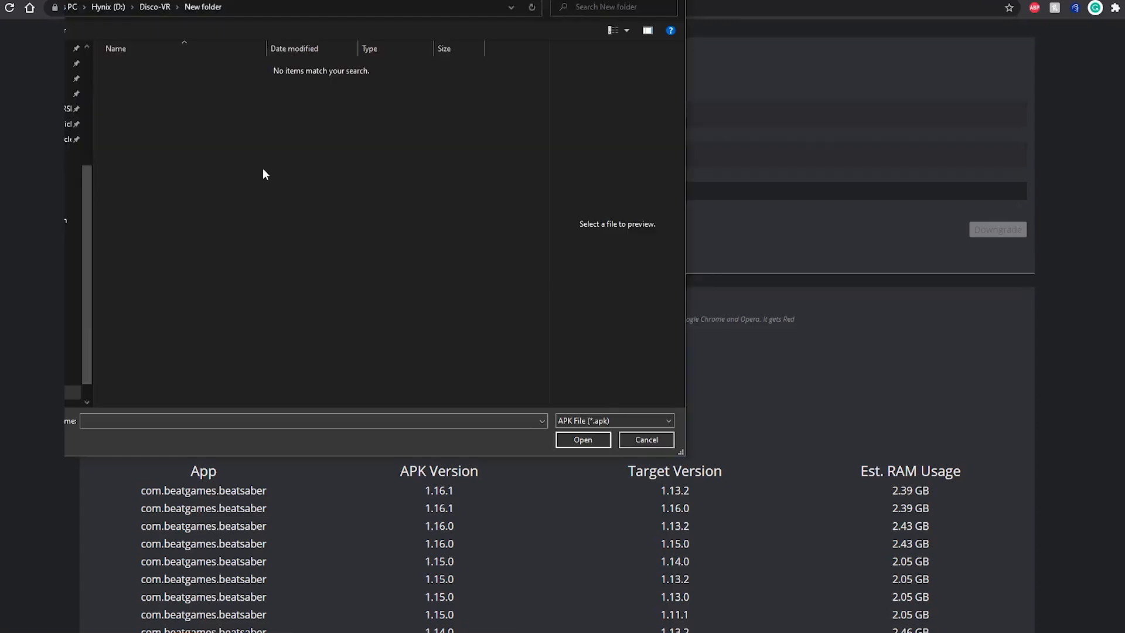
mouse_move(239, 11)
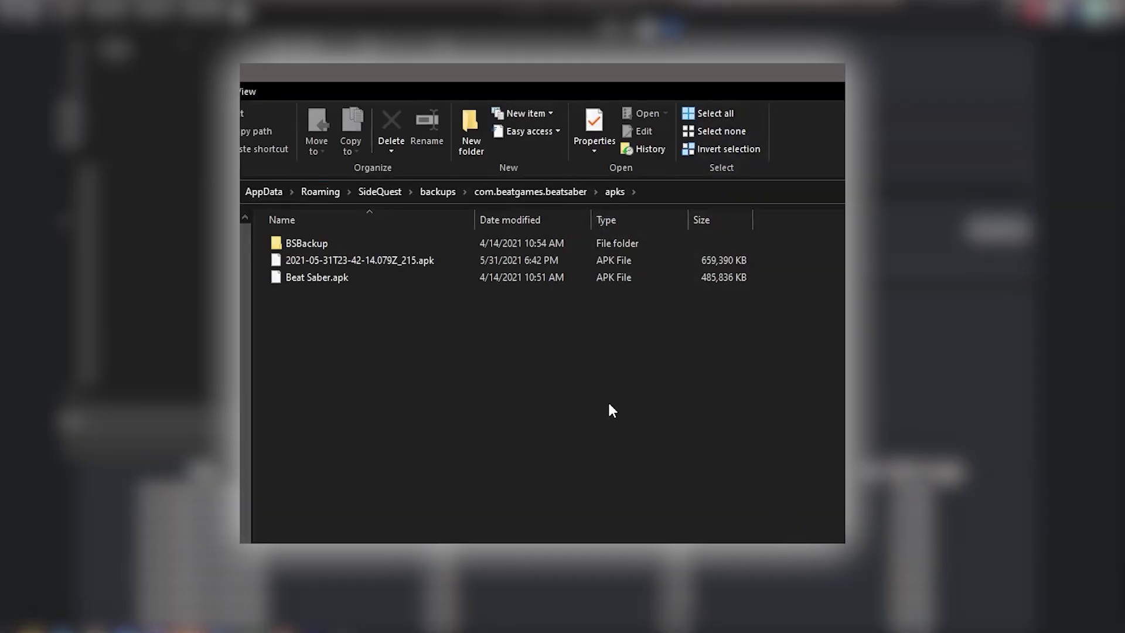
left_click(454, 192)
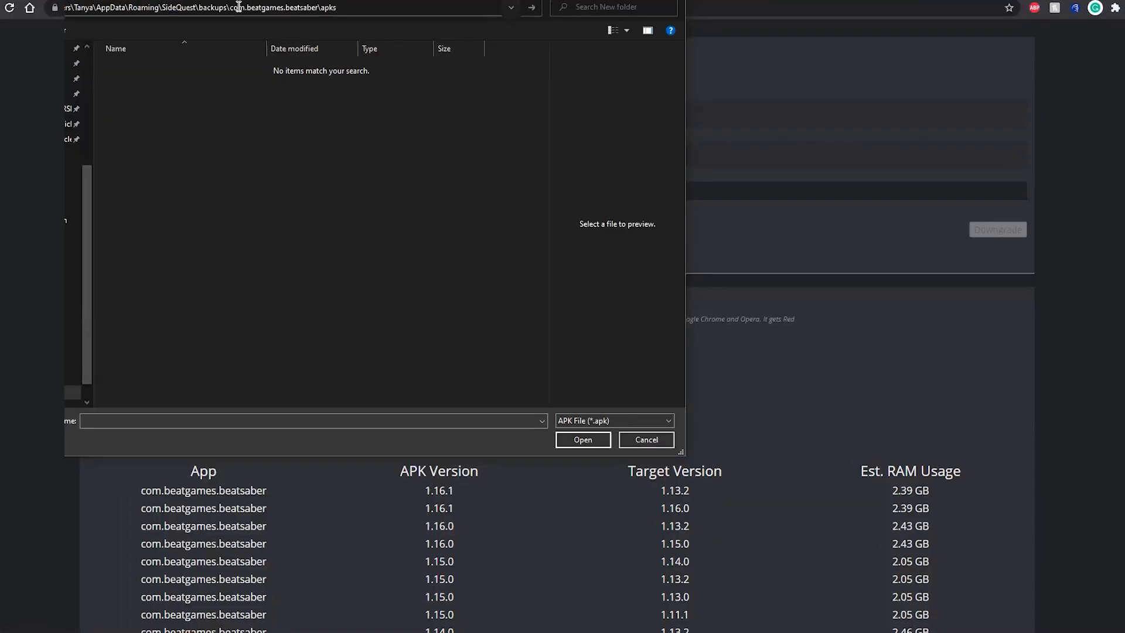
left_click(176, 80)
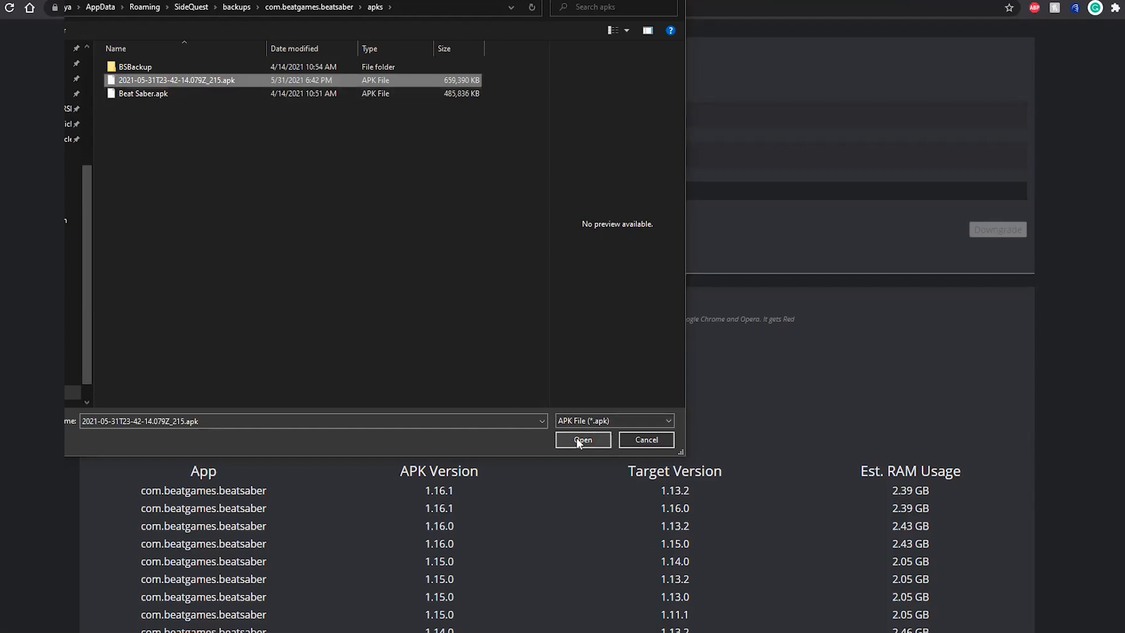
left_click(583, 439)
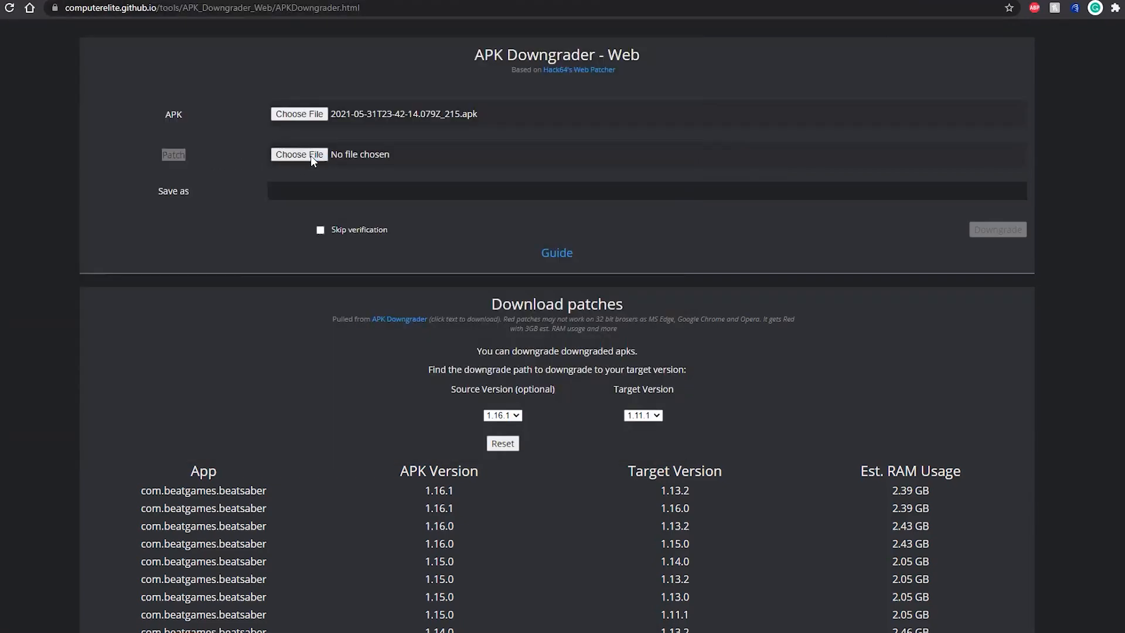
Step: Load the 1.16.1-to-1.13.2 patch and start the downgrade, saving as com.beatgames.beatsaber_1.13.2.apk
left_click(299, 155)
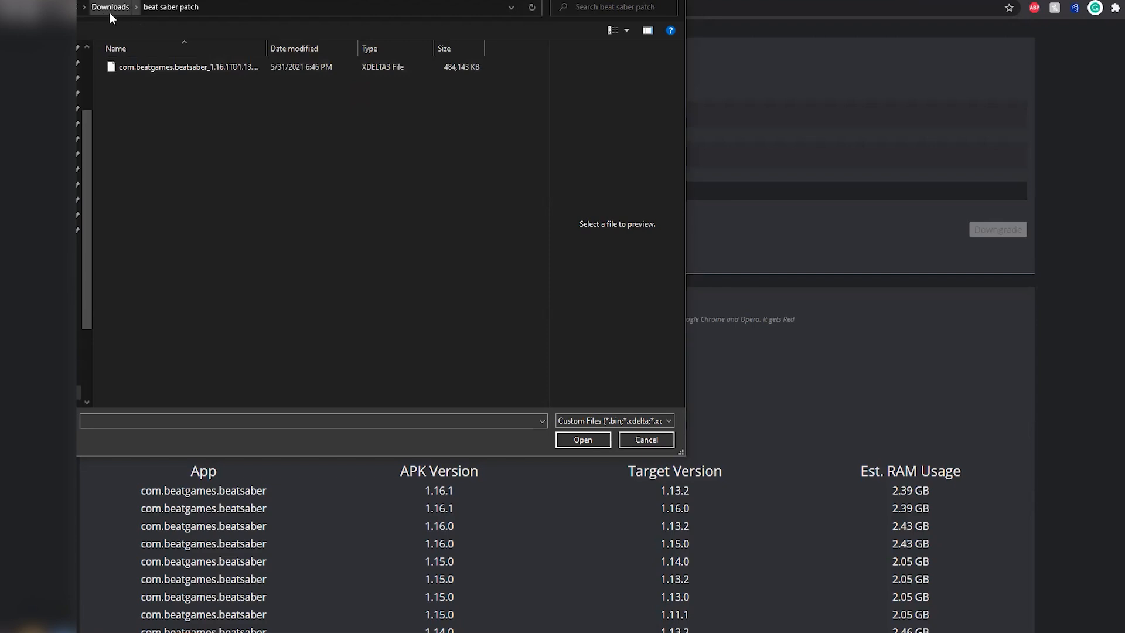
left_click(182, 67)
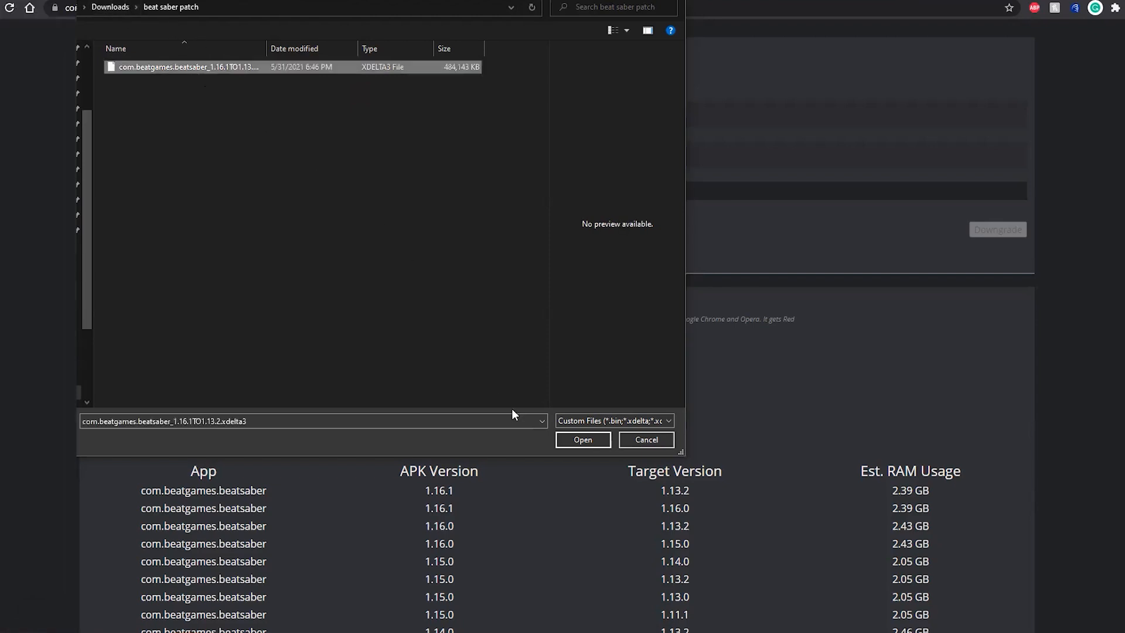
left_click(583, 440)
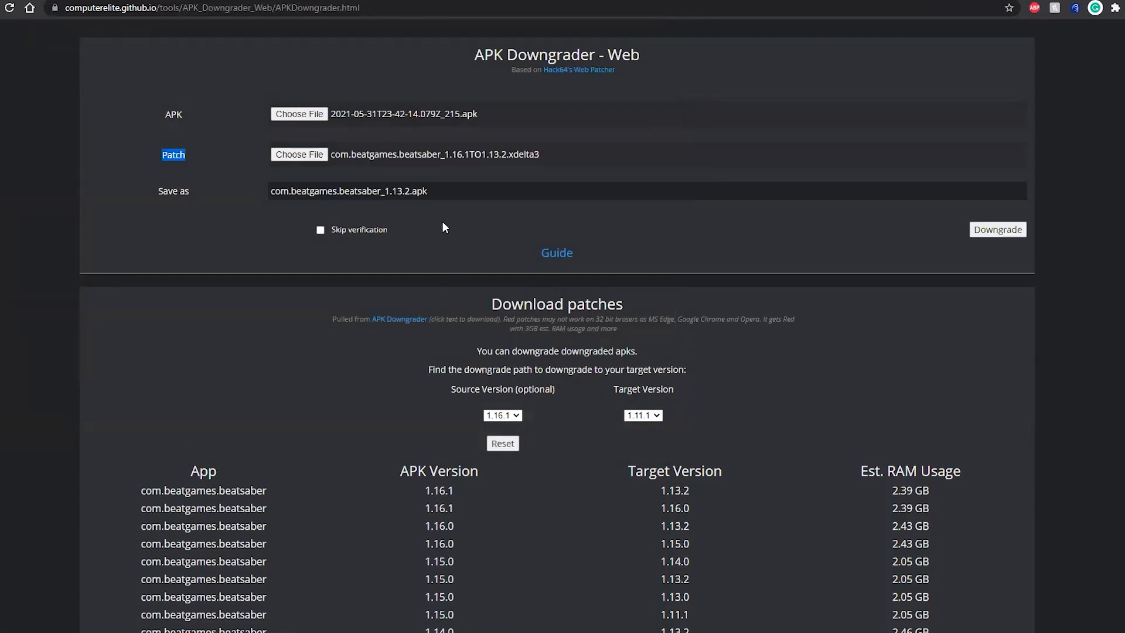
left_click(999, 230)
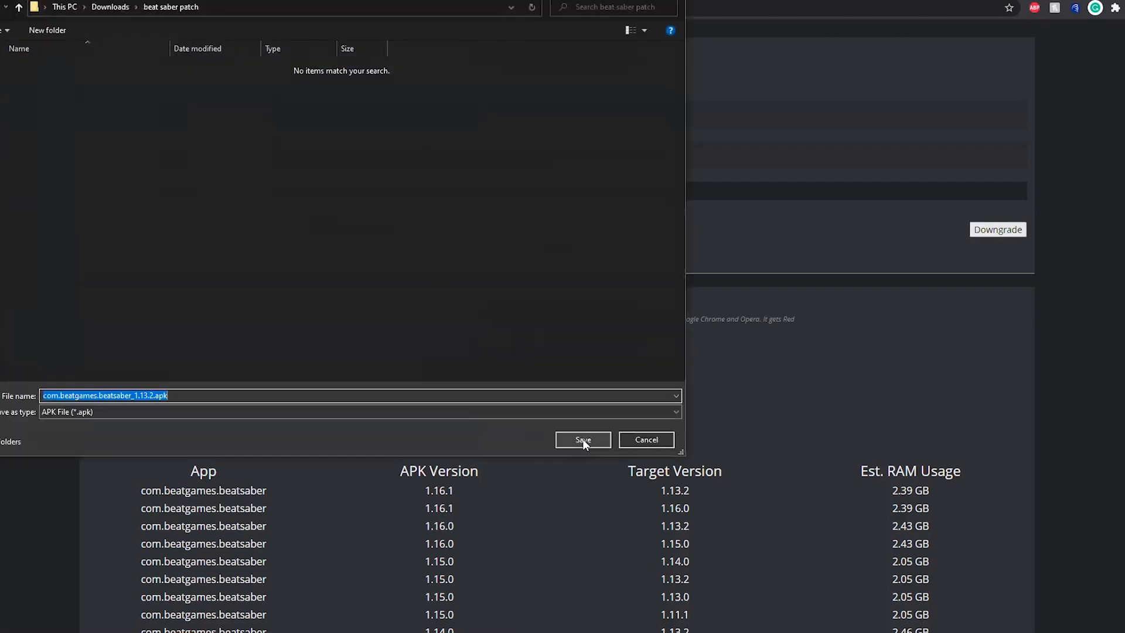
mouse_move(256, 162)
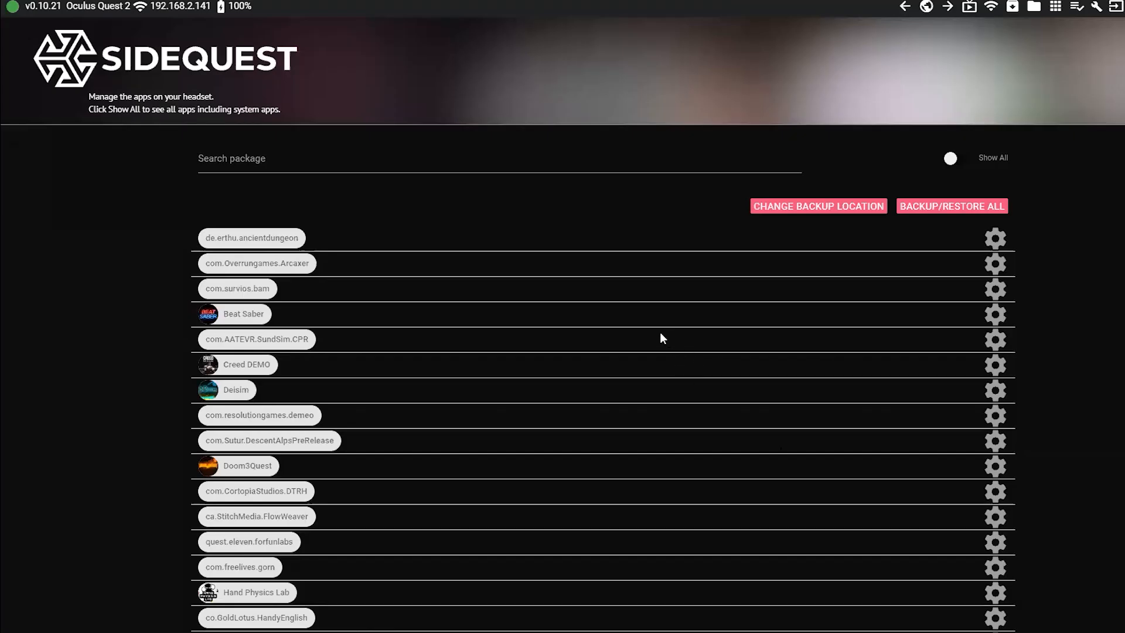
mouse_move(605, 324)
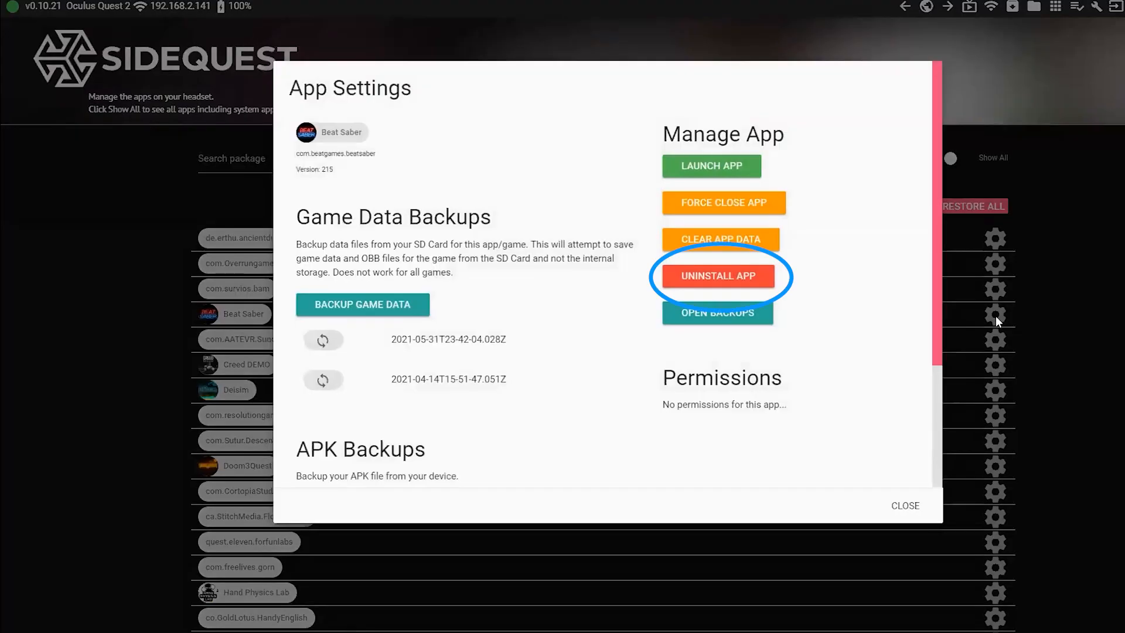
mouse_move(729, 279)
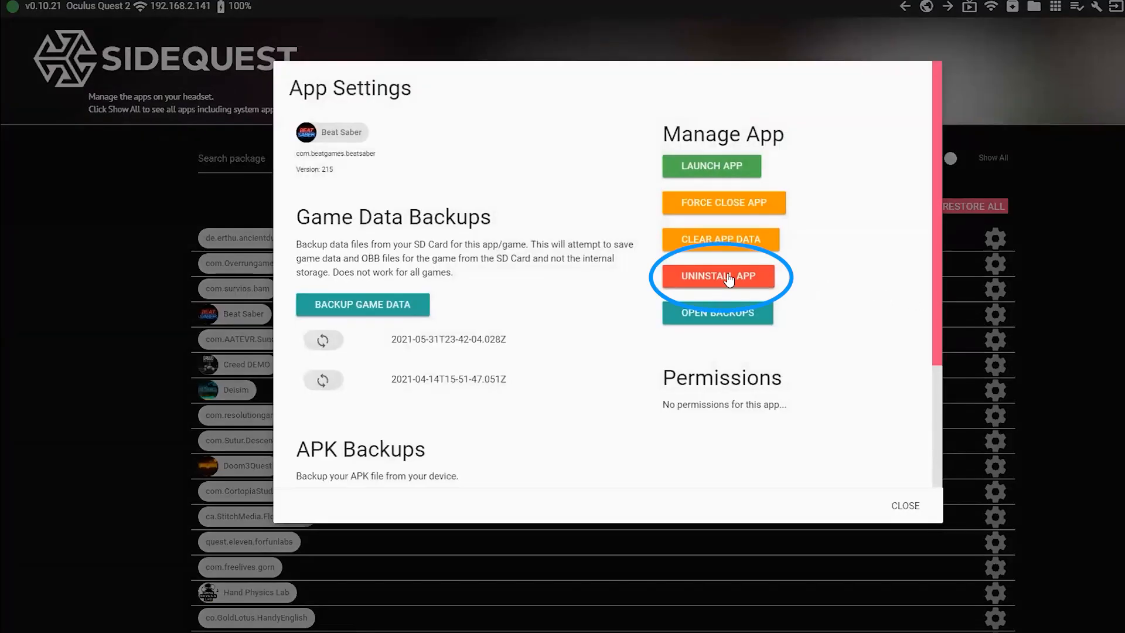
Step: Uninstall the existing Beat Saber from the Quest headset via its app settings
left_click(905, 507)
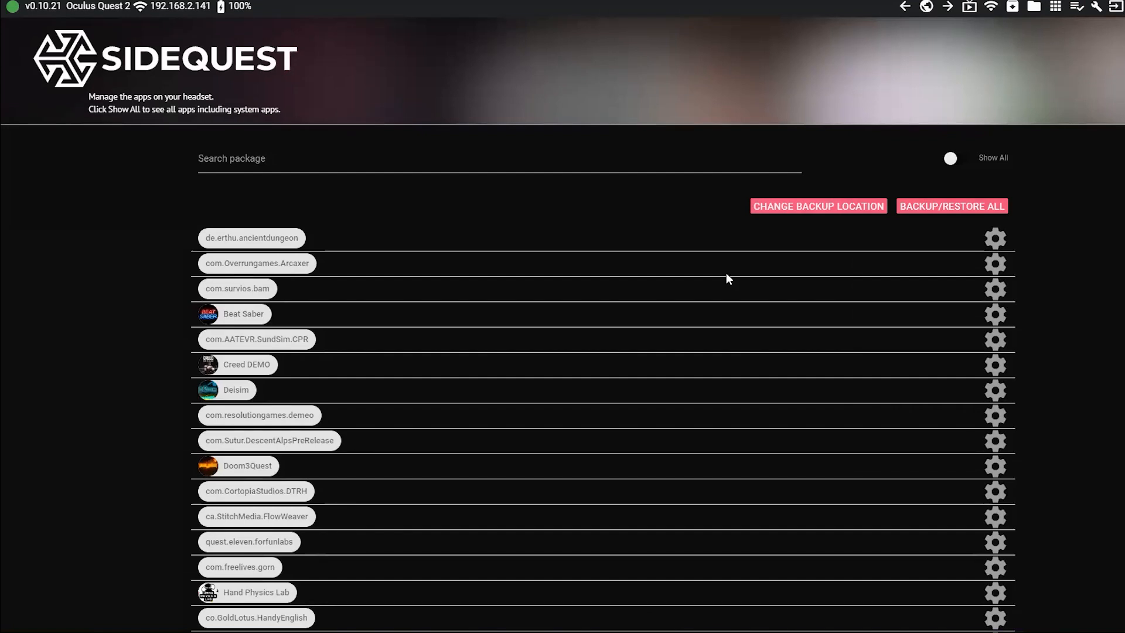
mouse_move(1047, 19)
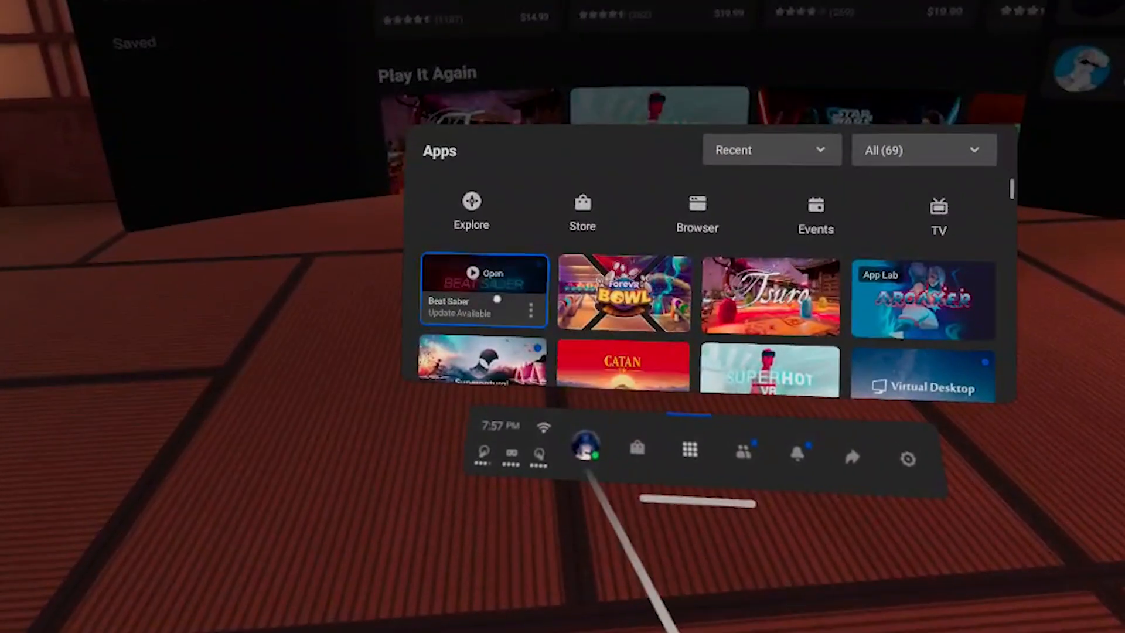
Step: Launch Beat Saber from the Quest app library, choosing Launch Anyway instead of updating
left_click(486, 273)
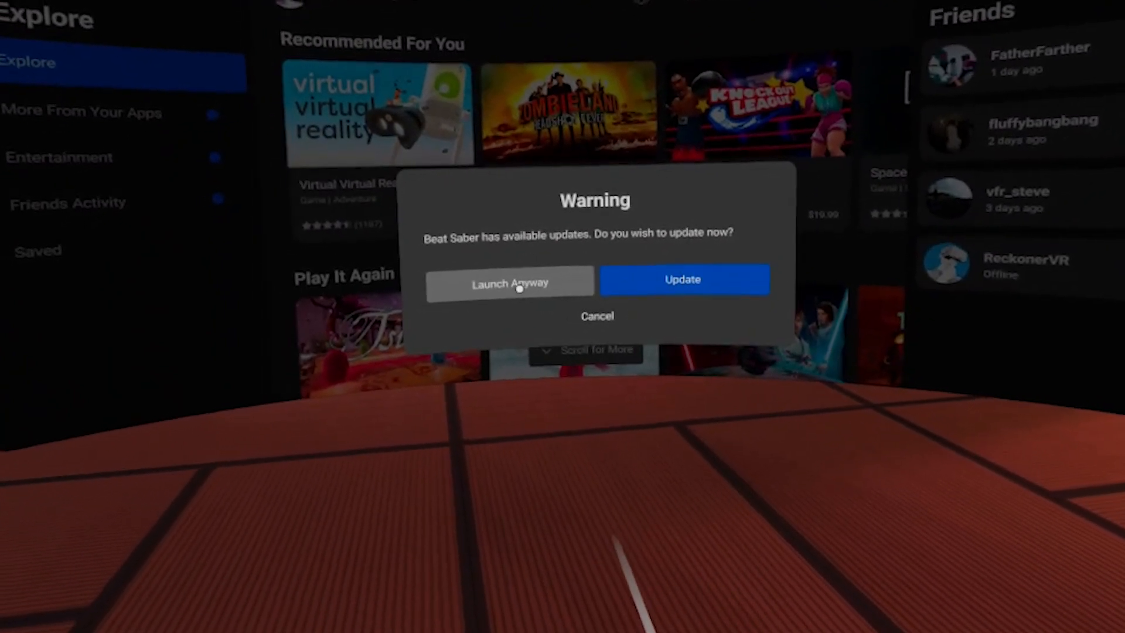
left_click(511, 283)
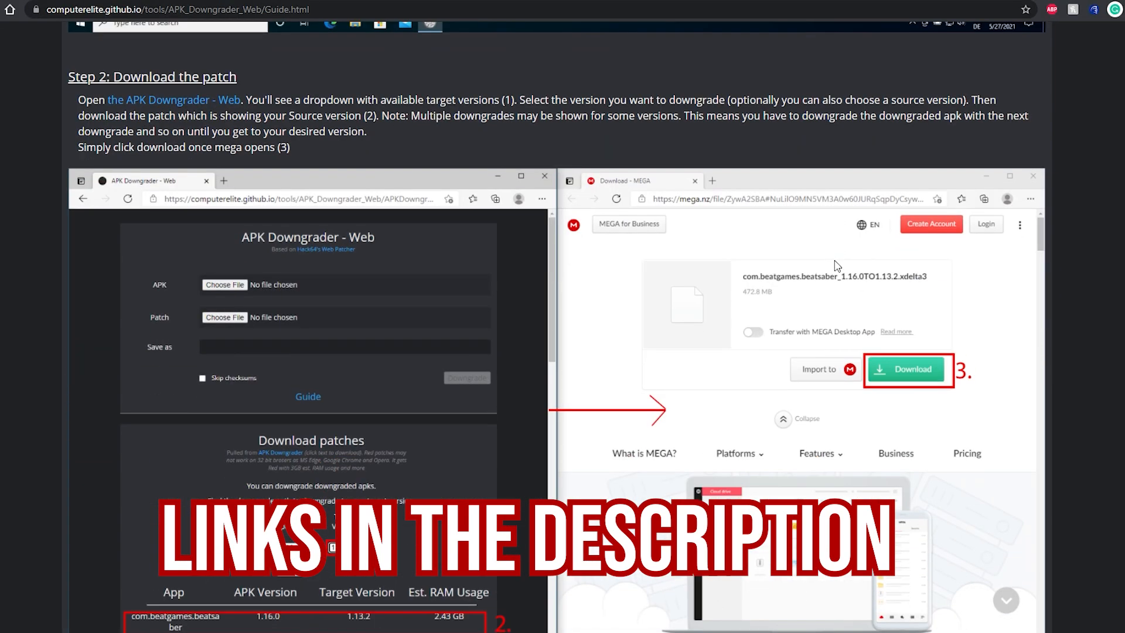
Step: Return to the downgrader page and highlight the Guide's 'Is this tool piracy?' explanation, then clear it
left_click(176, 99)
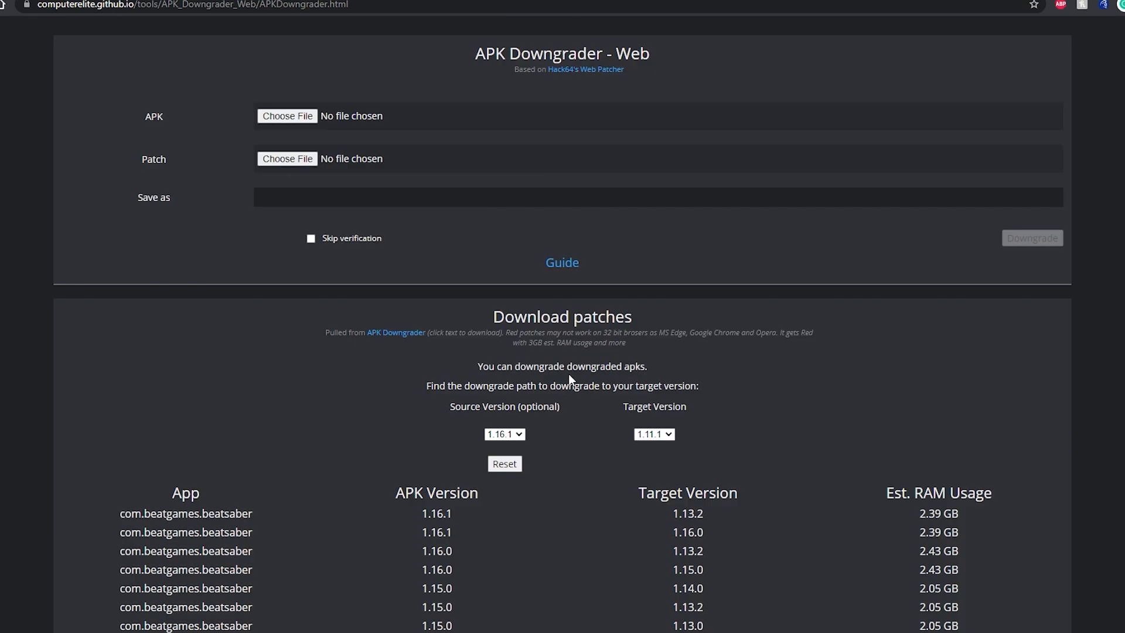
scroll("down", 3)
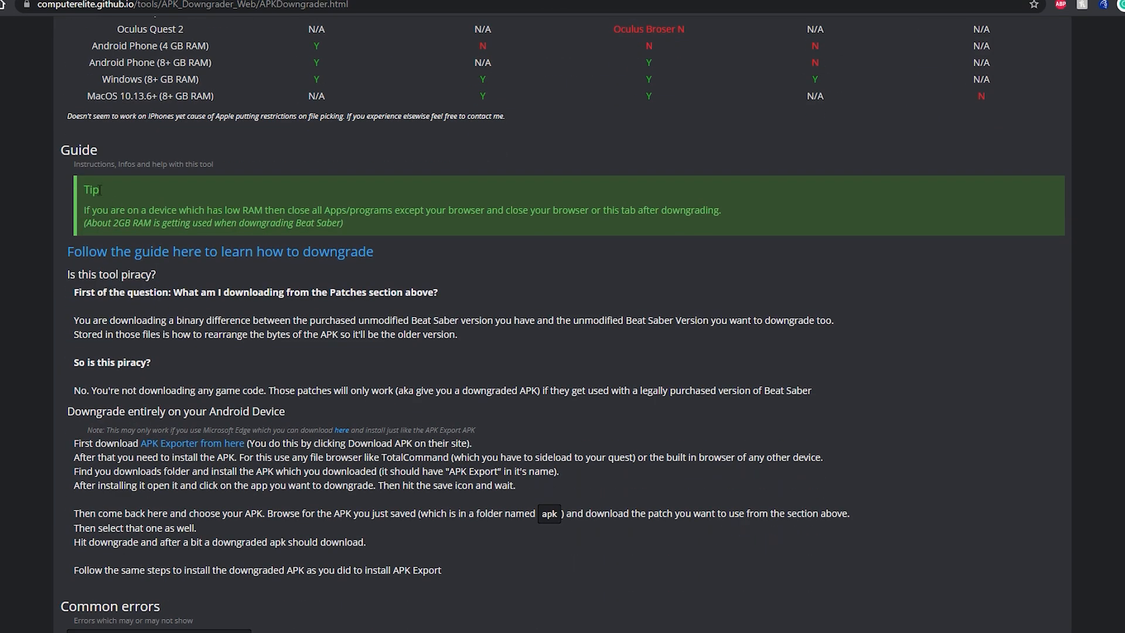
left_click_drag(67, 244, 81, 280)
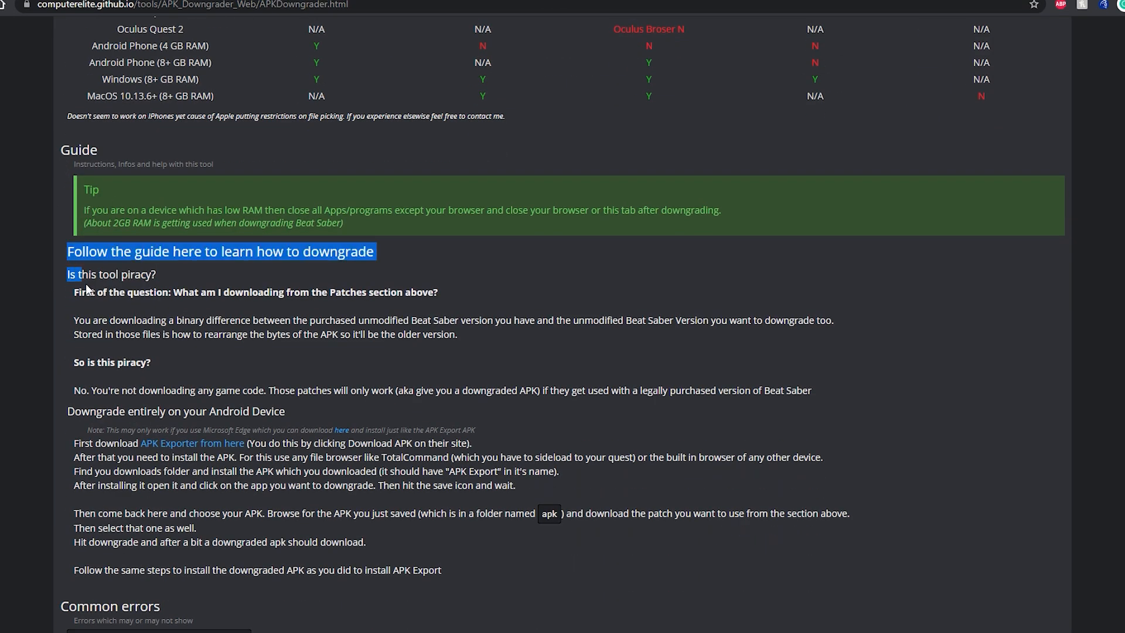
left_click_drag(78, 281, 491, 413)
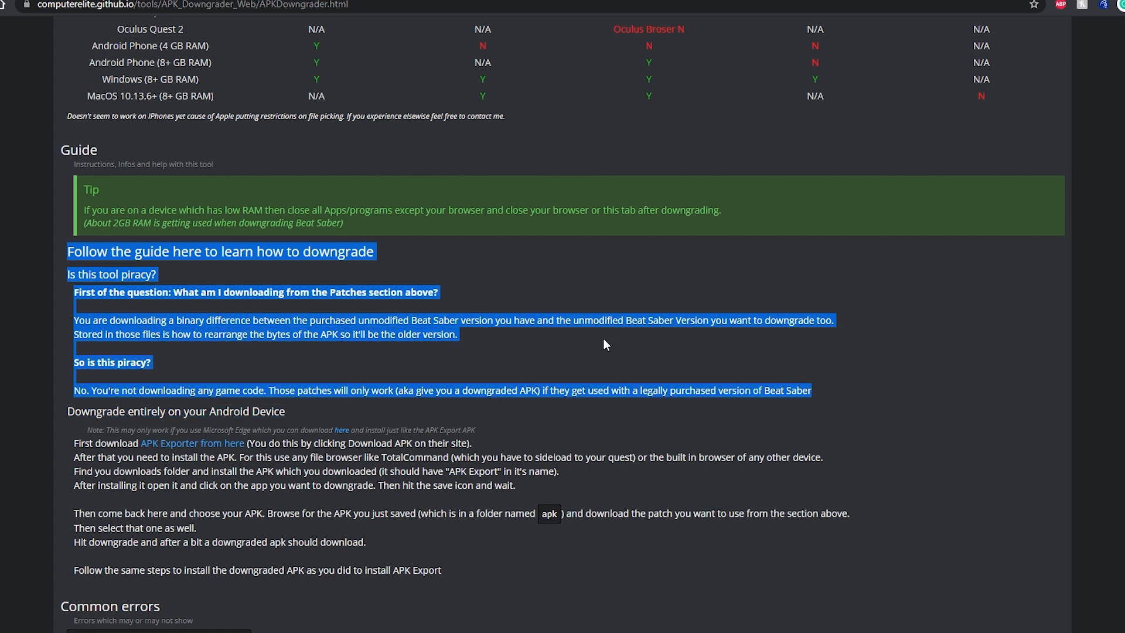
mouse_move(557, 346)
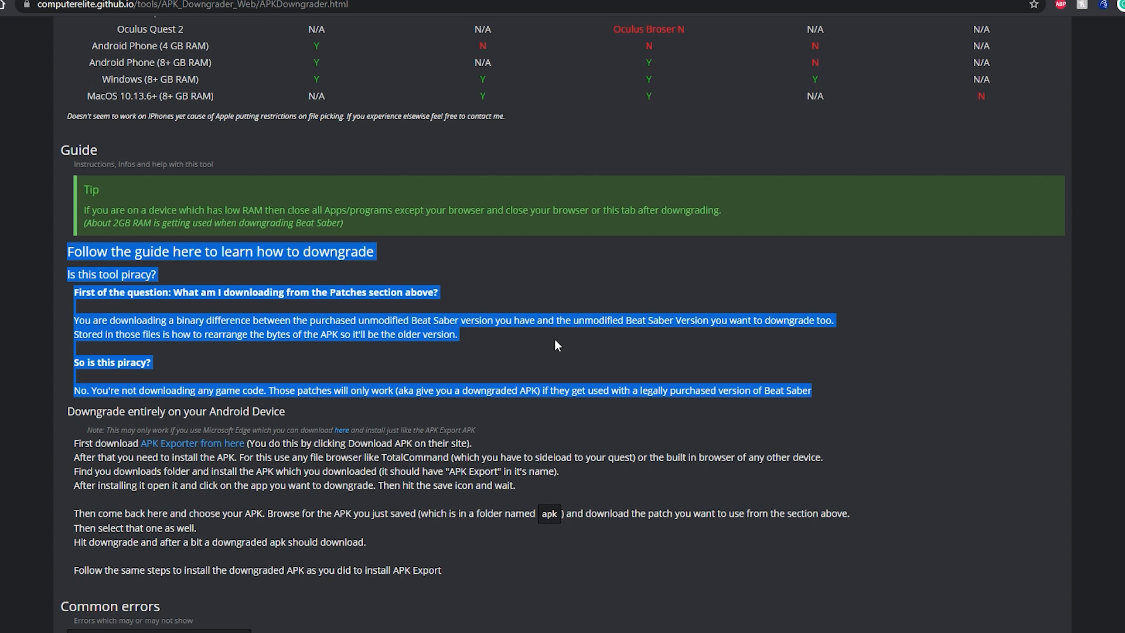
mouse_move(550, 348)
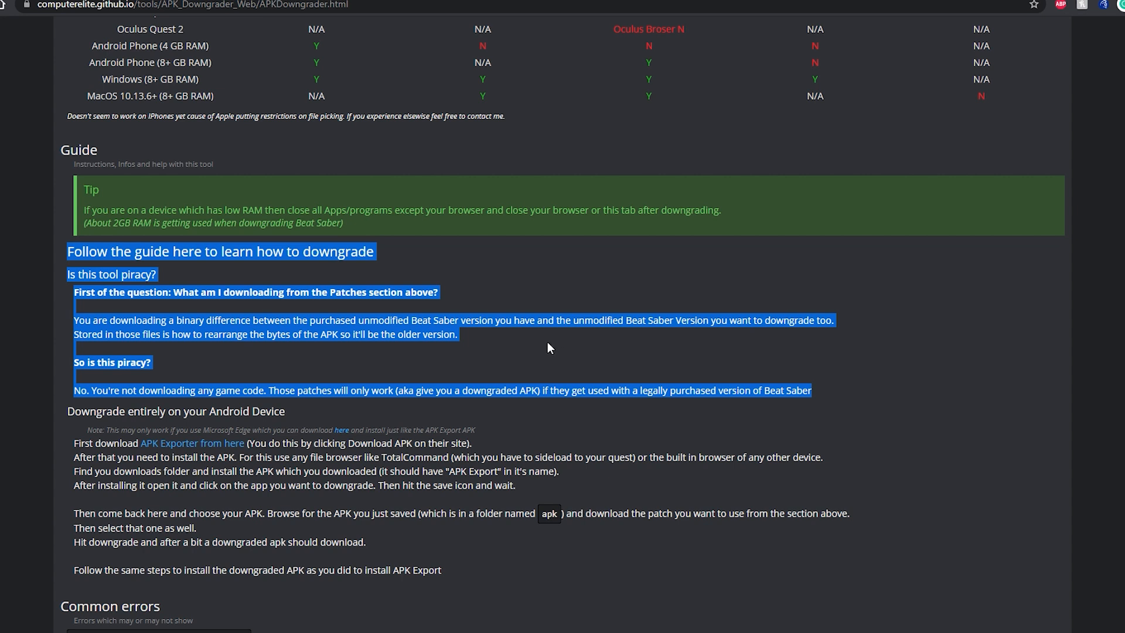
left_click(570, 350)
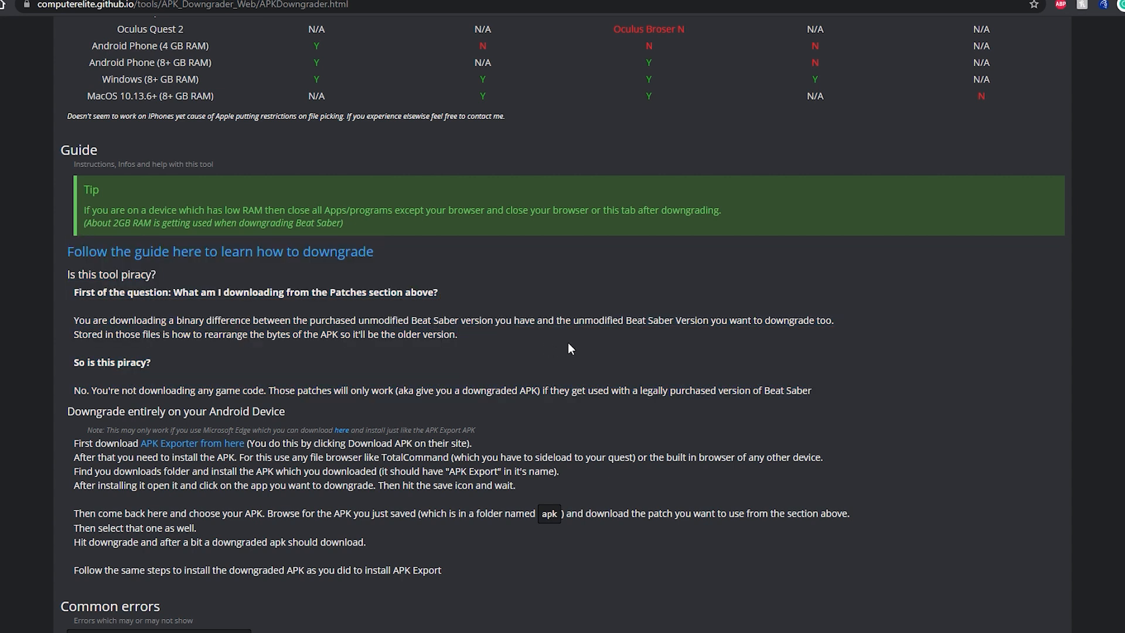
mouse_move(607, 350)
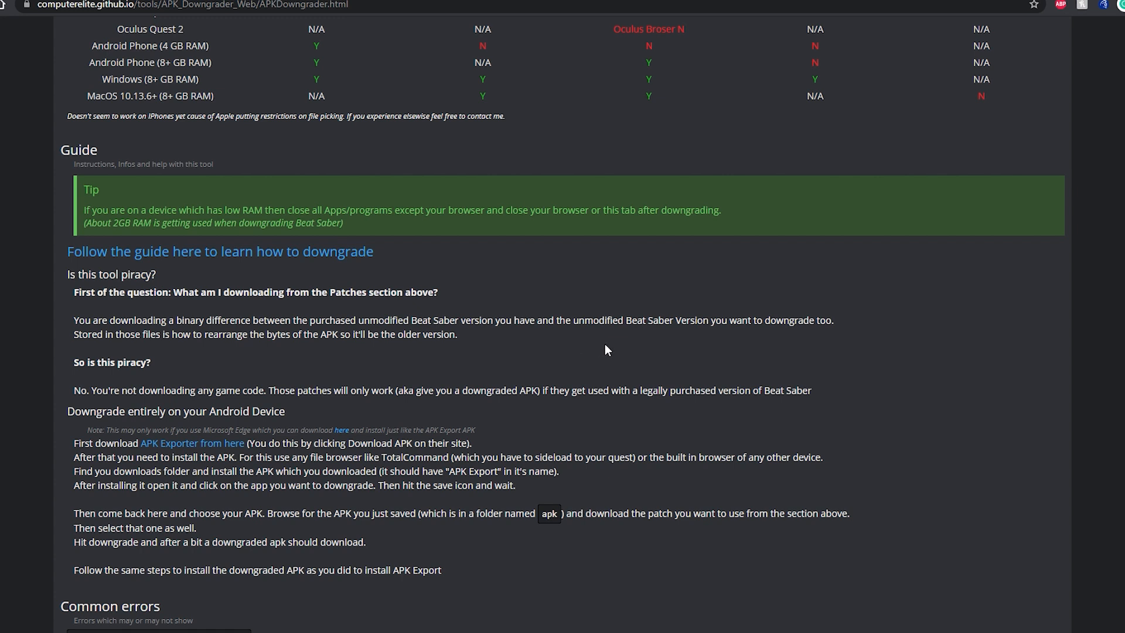